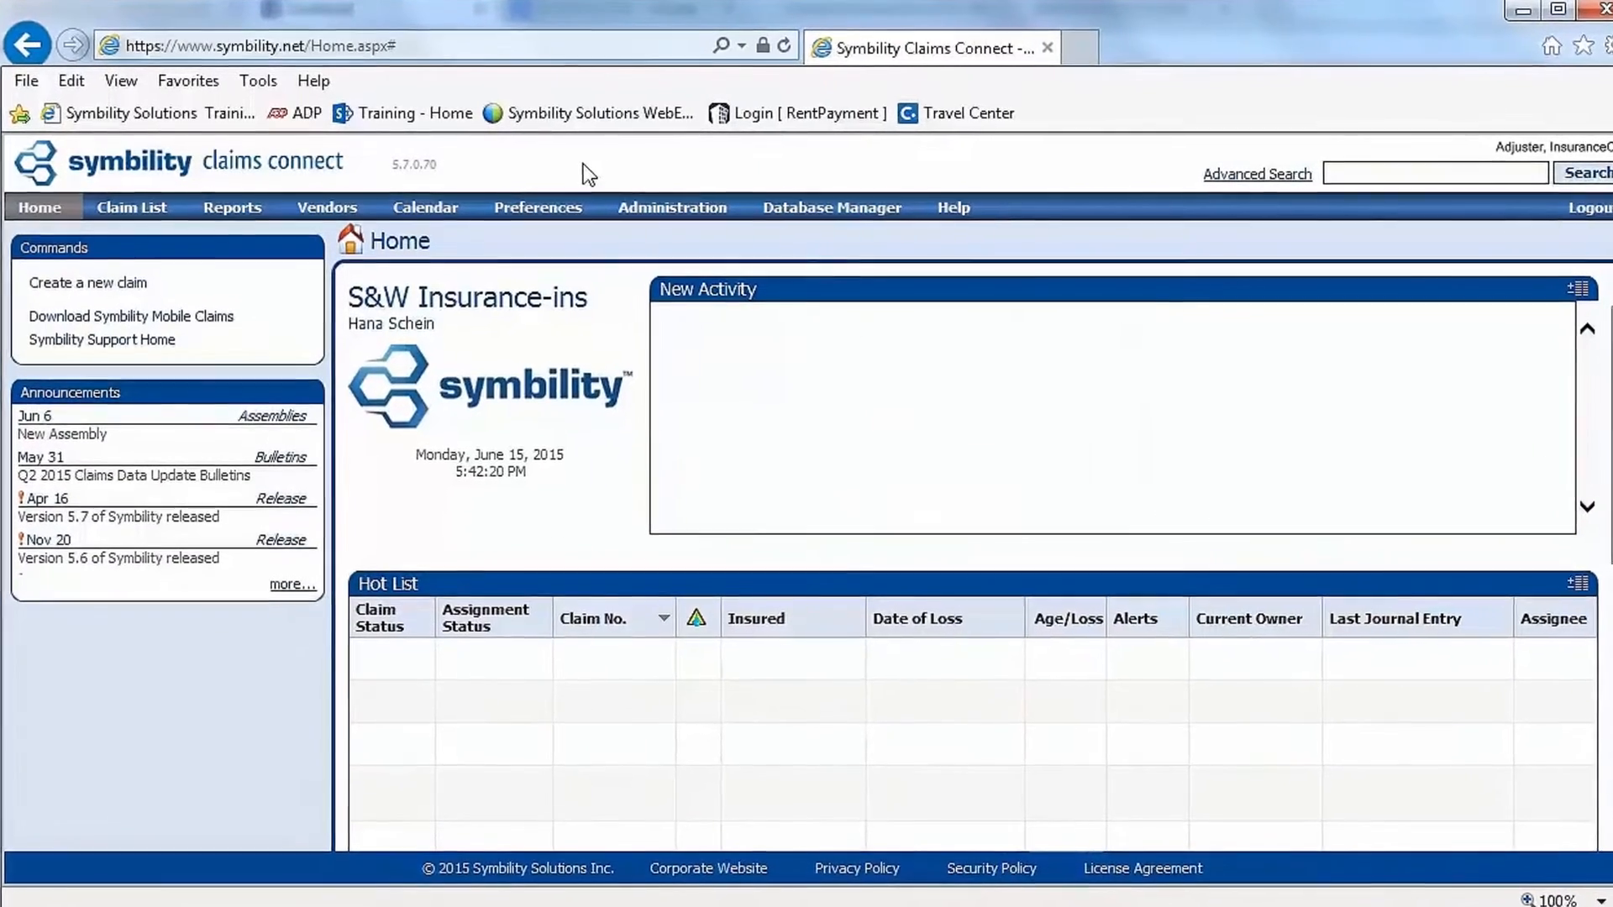
# - Show the Preferences menu with its account, notifications and language pages
pyautogui.click(538, 208)
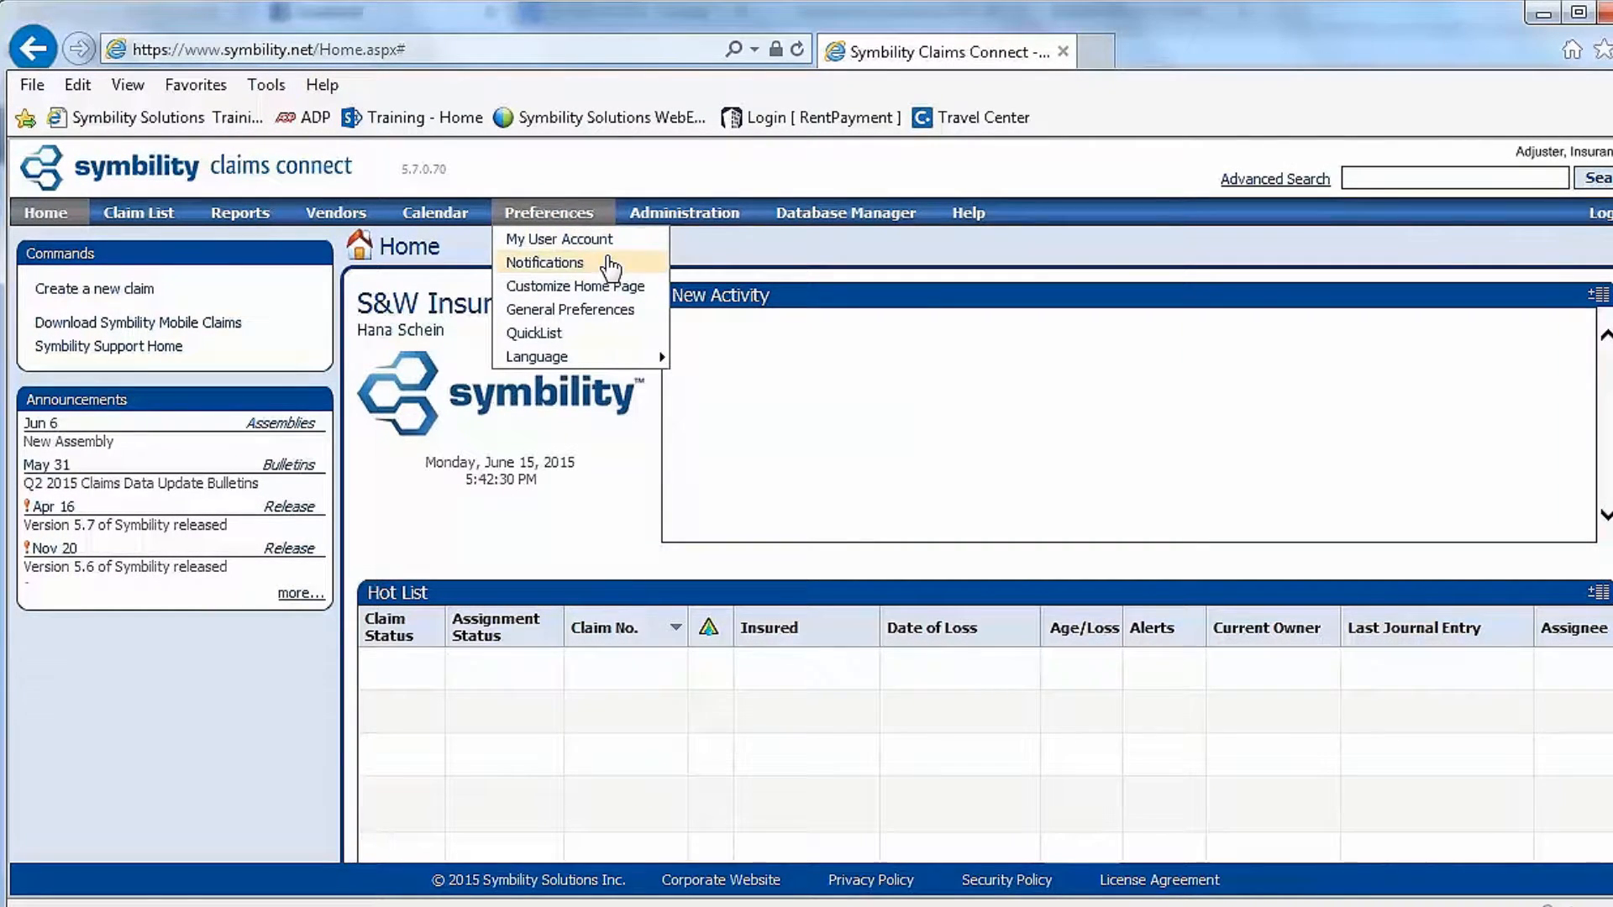
# - Go to Notifications preferences and turn on the Internal alert for 'The claim has been closed.'
pyautogui.click(545, 262)
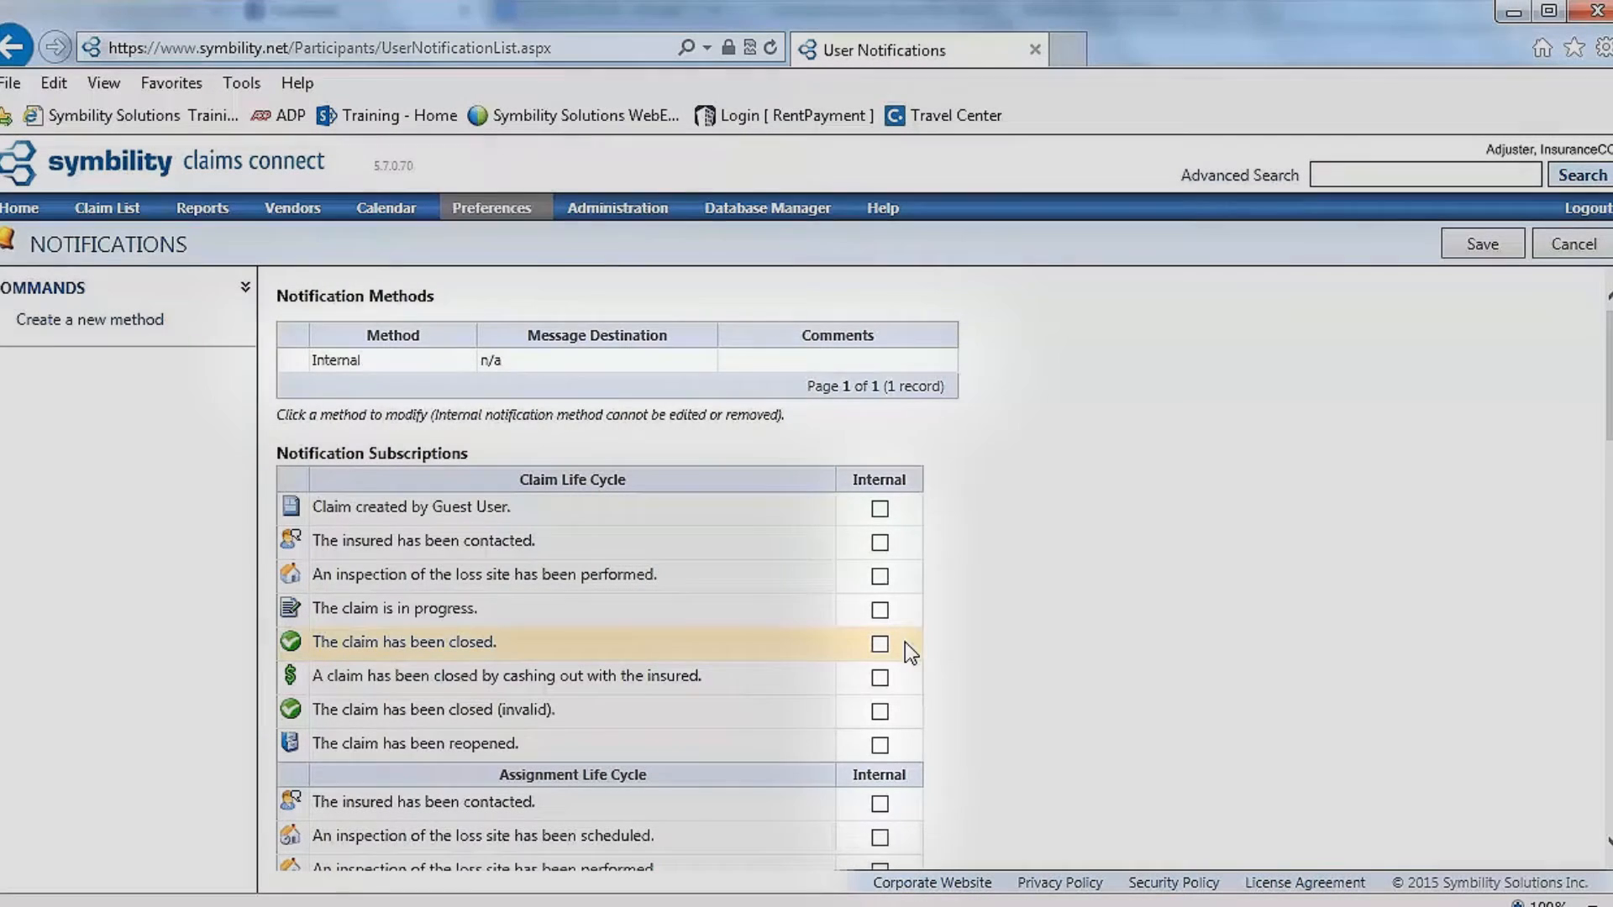
pyautogui.click(879, 644)
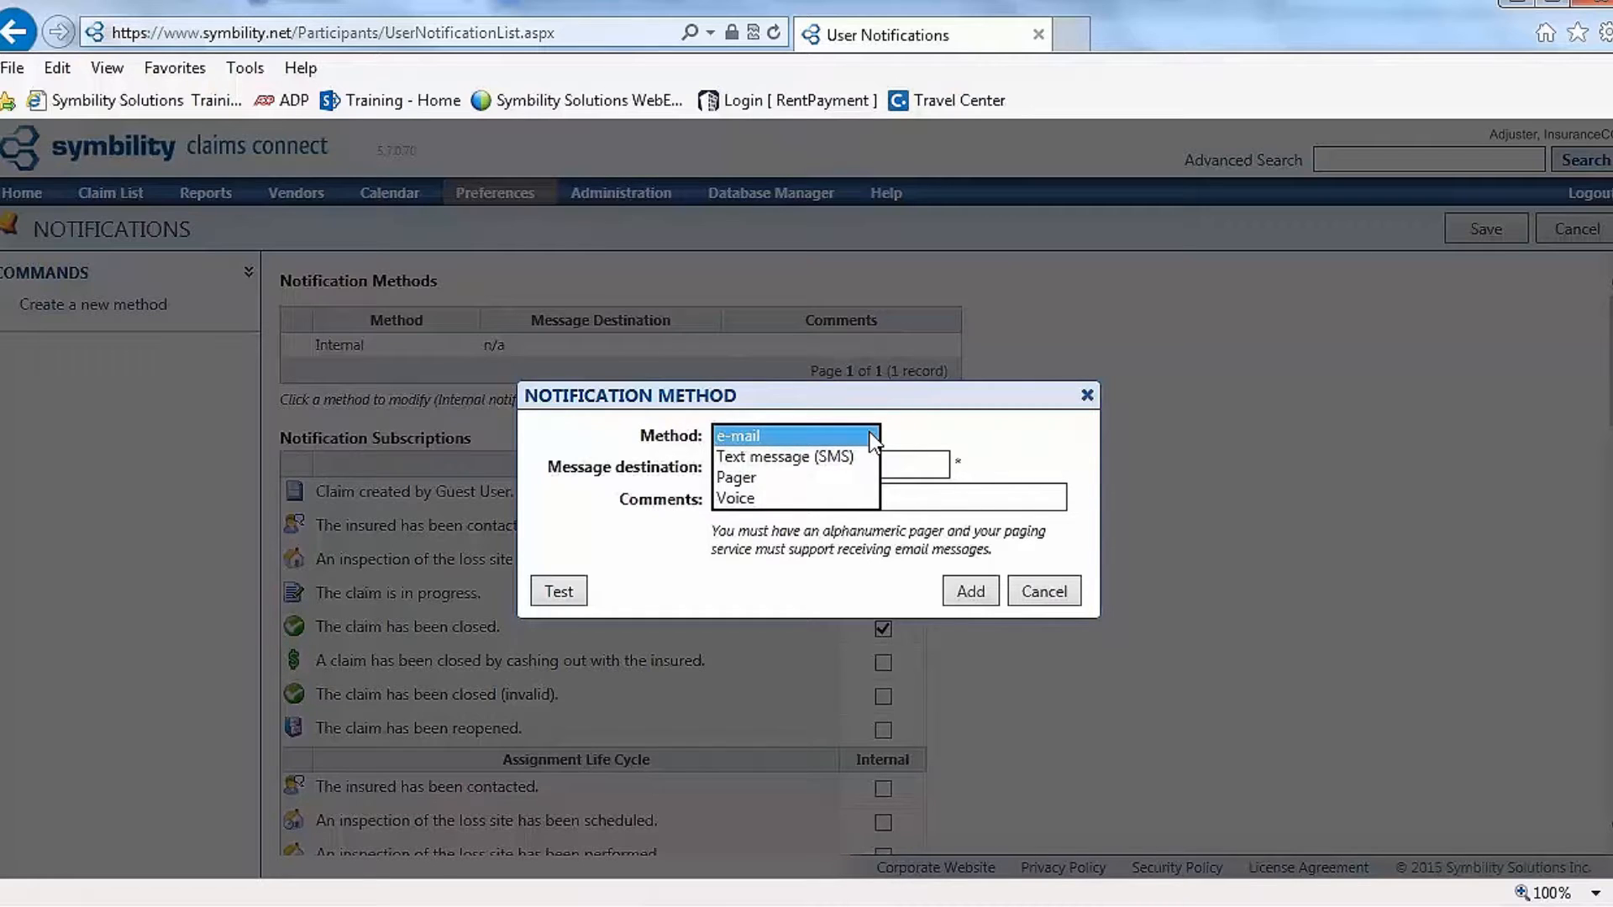
pyautogui.click(735, 436)
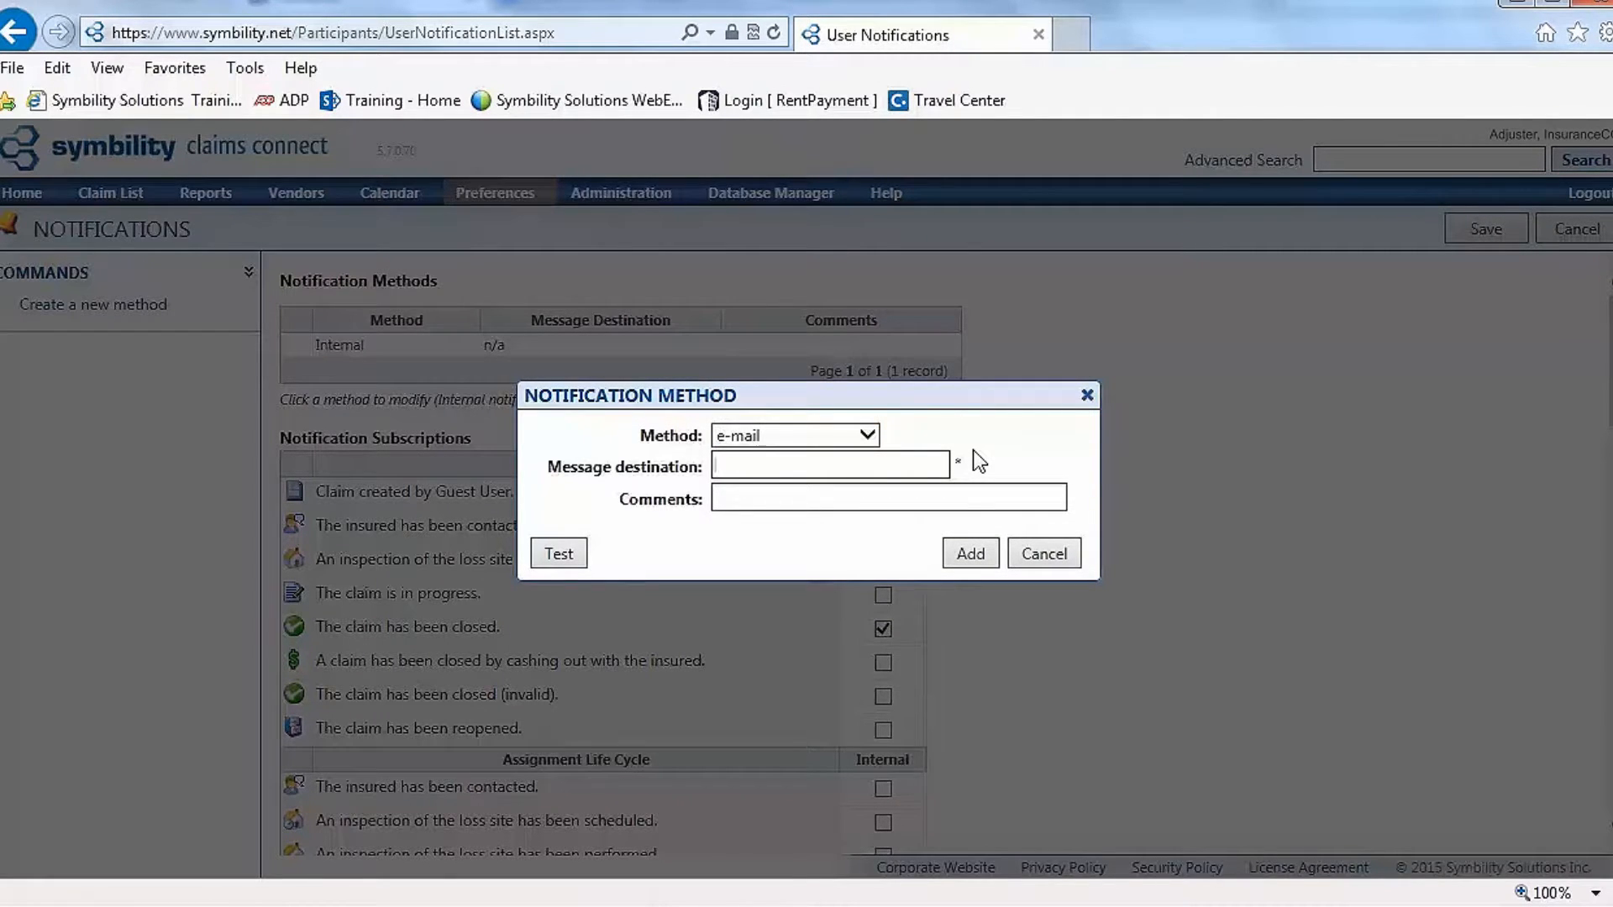
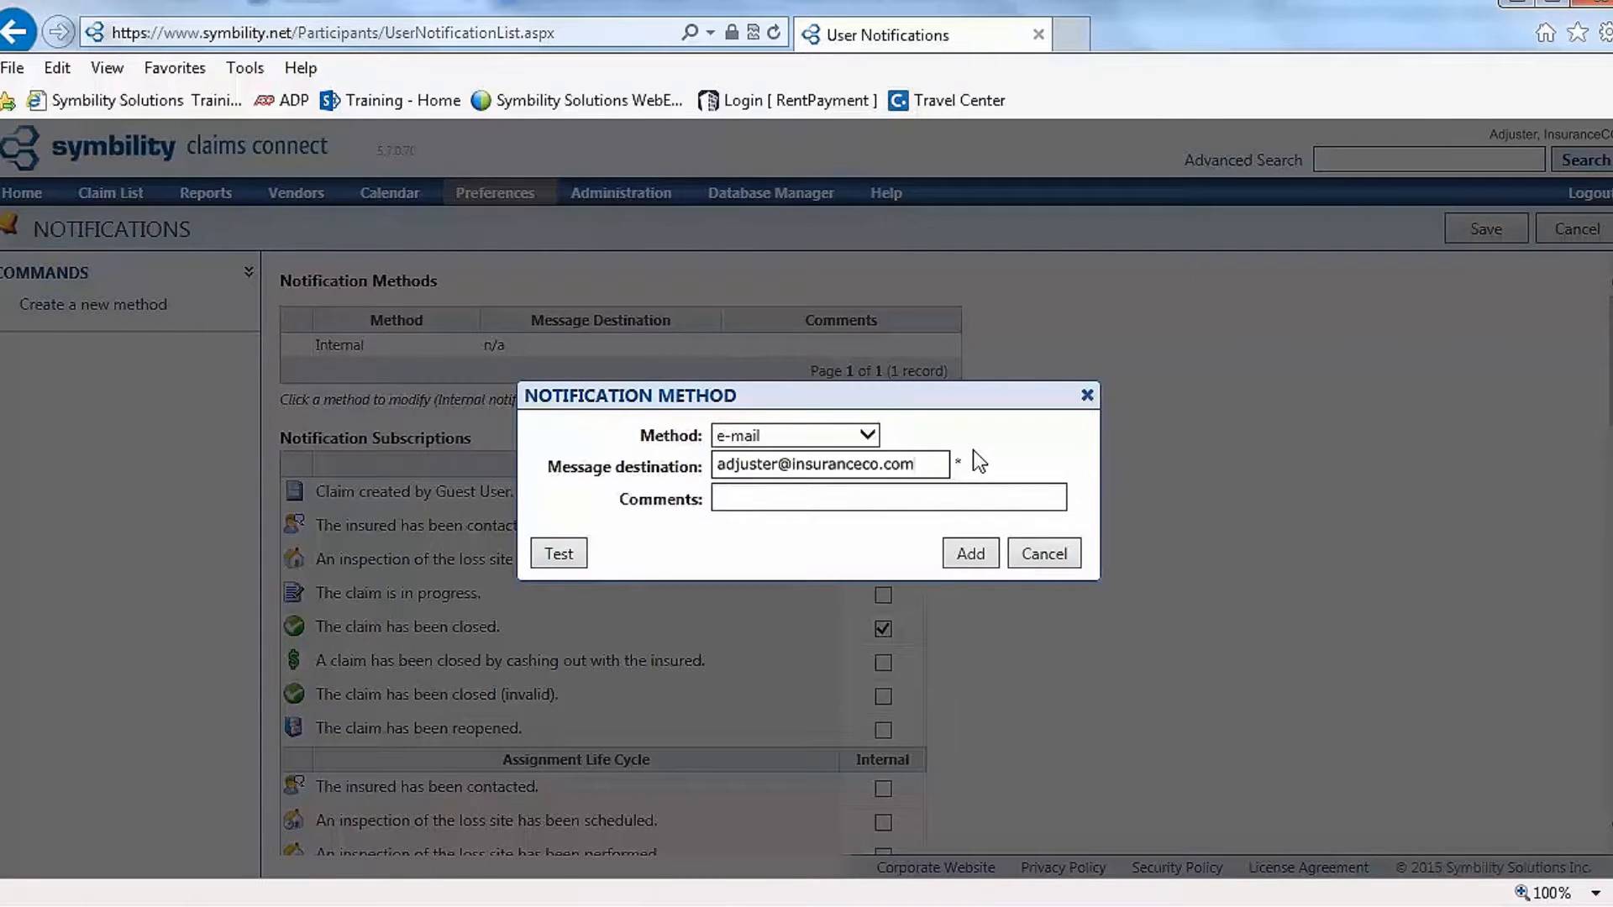
pyautogui.click(968, 553)
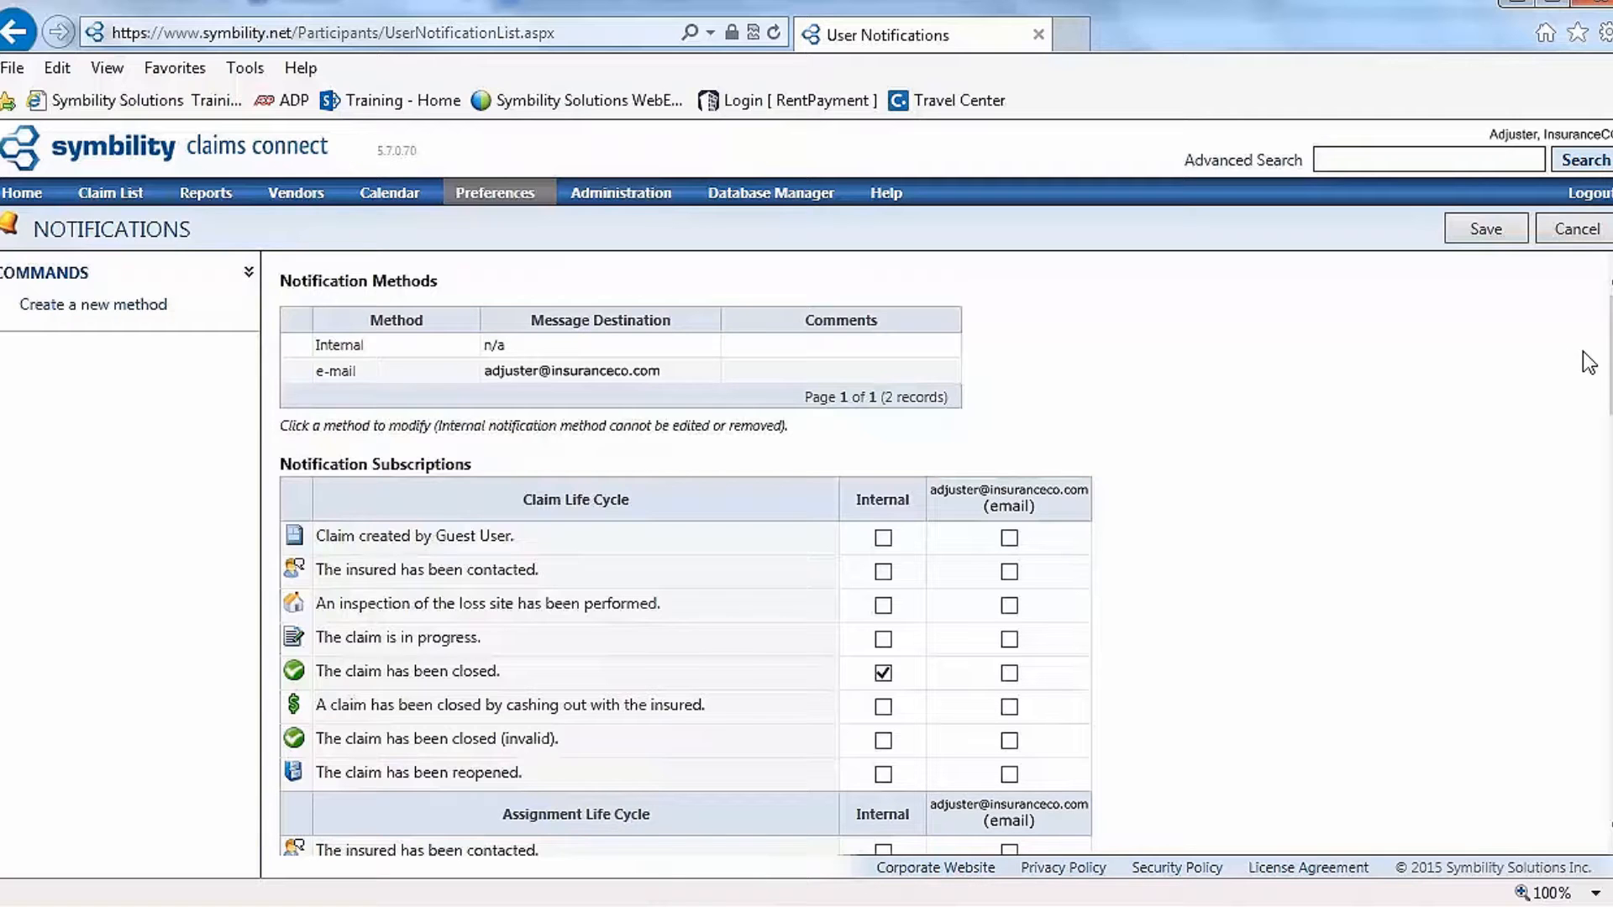
# - Tick e-mail for claim assigned to you, estimate ready for review, and estimate completed
pyautogui.scroll(-3)
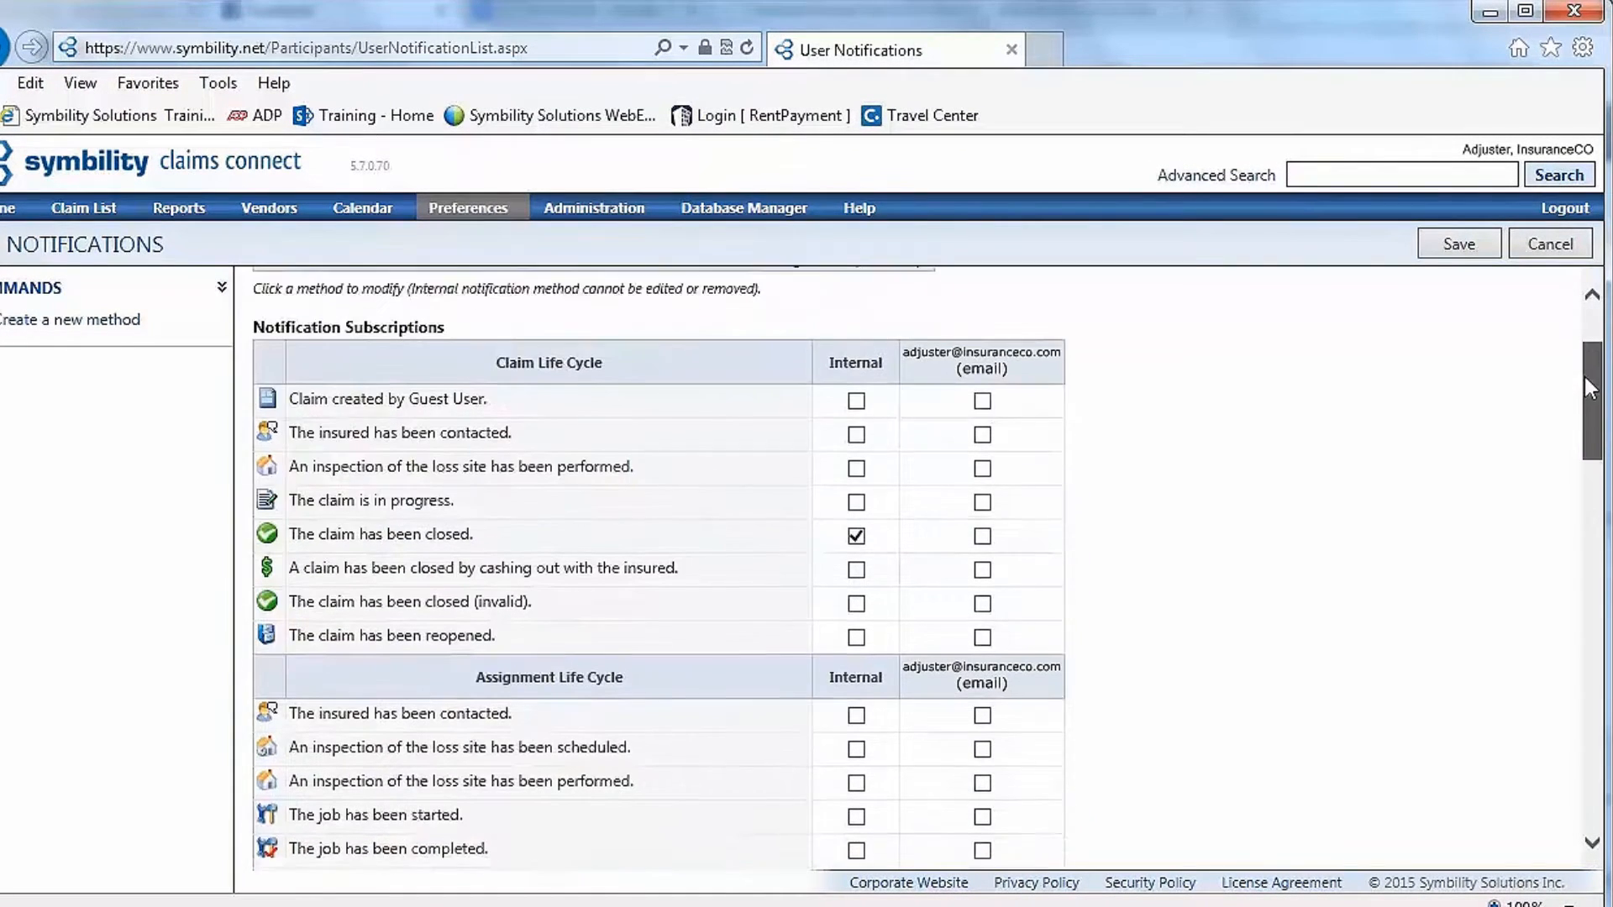
pyautogui.scroll(-3)
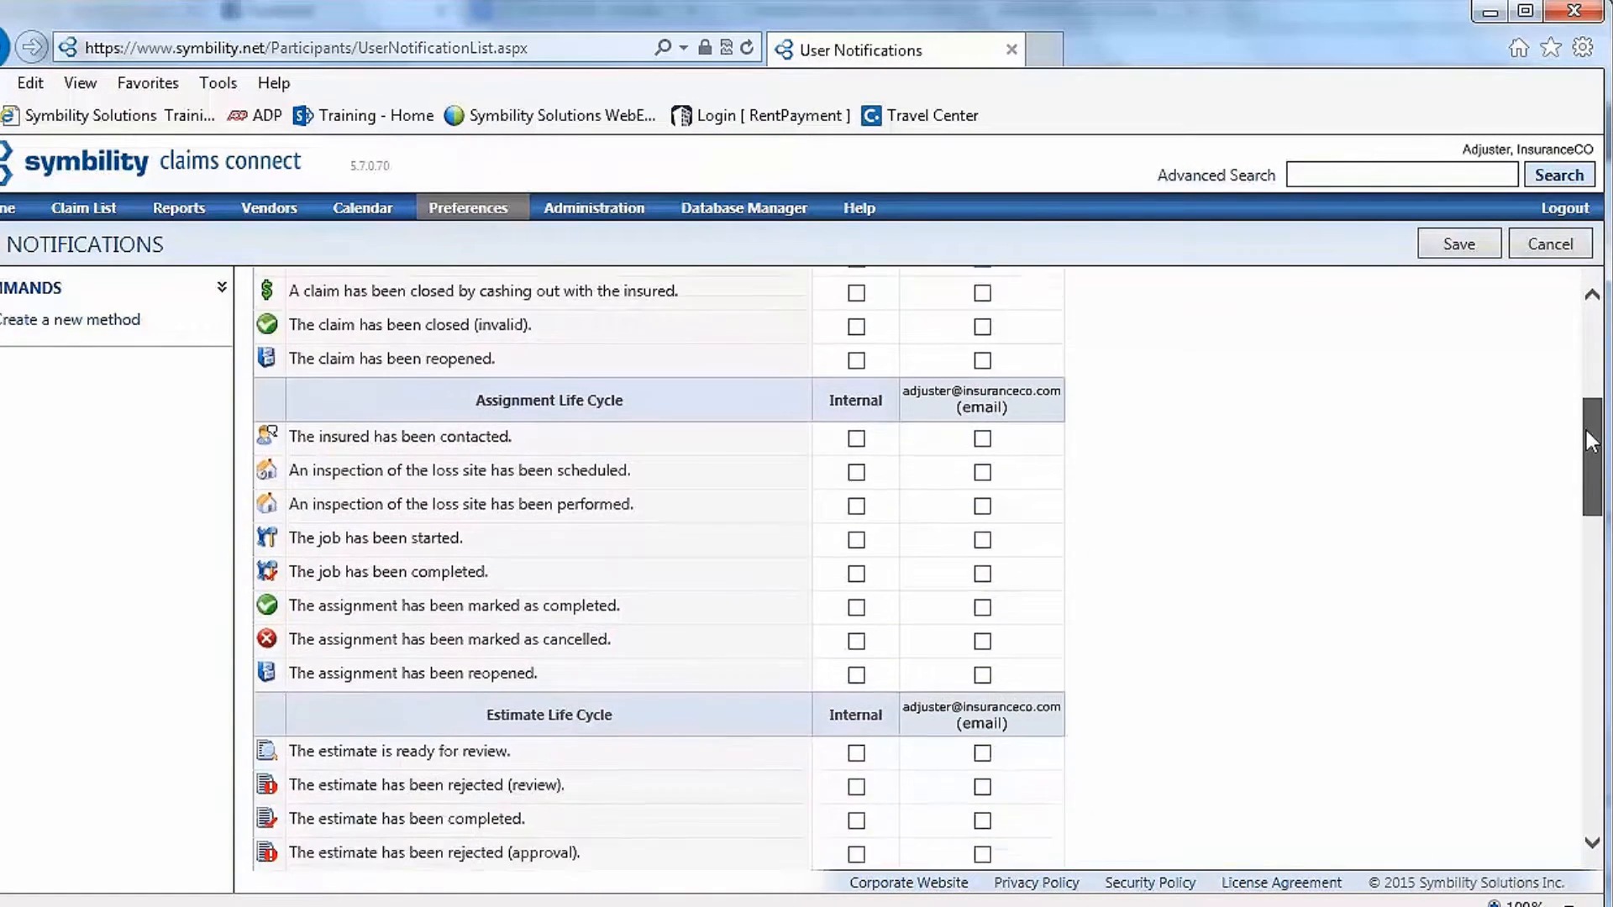
pyautogui.scroll(-3)
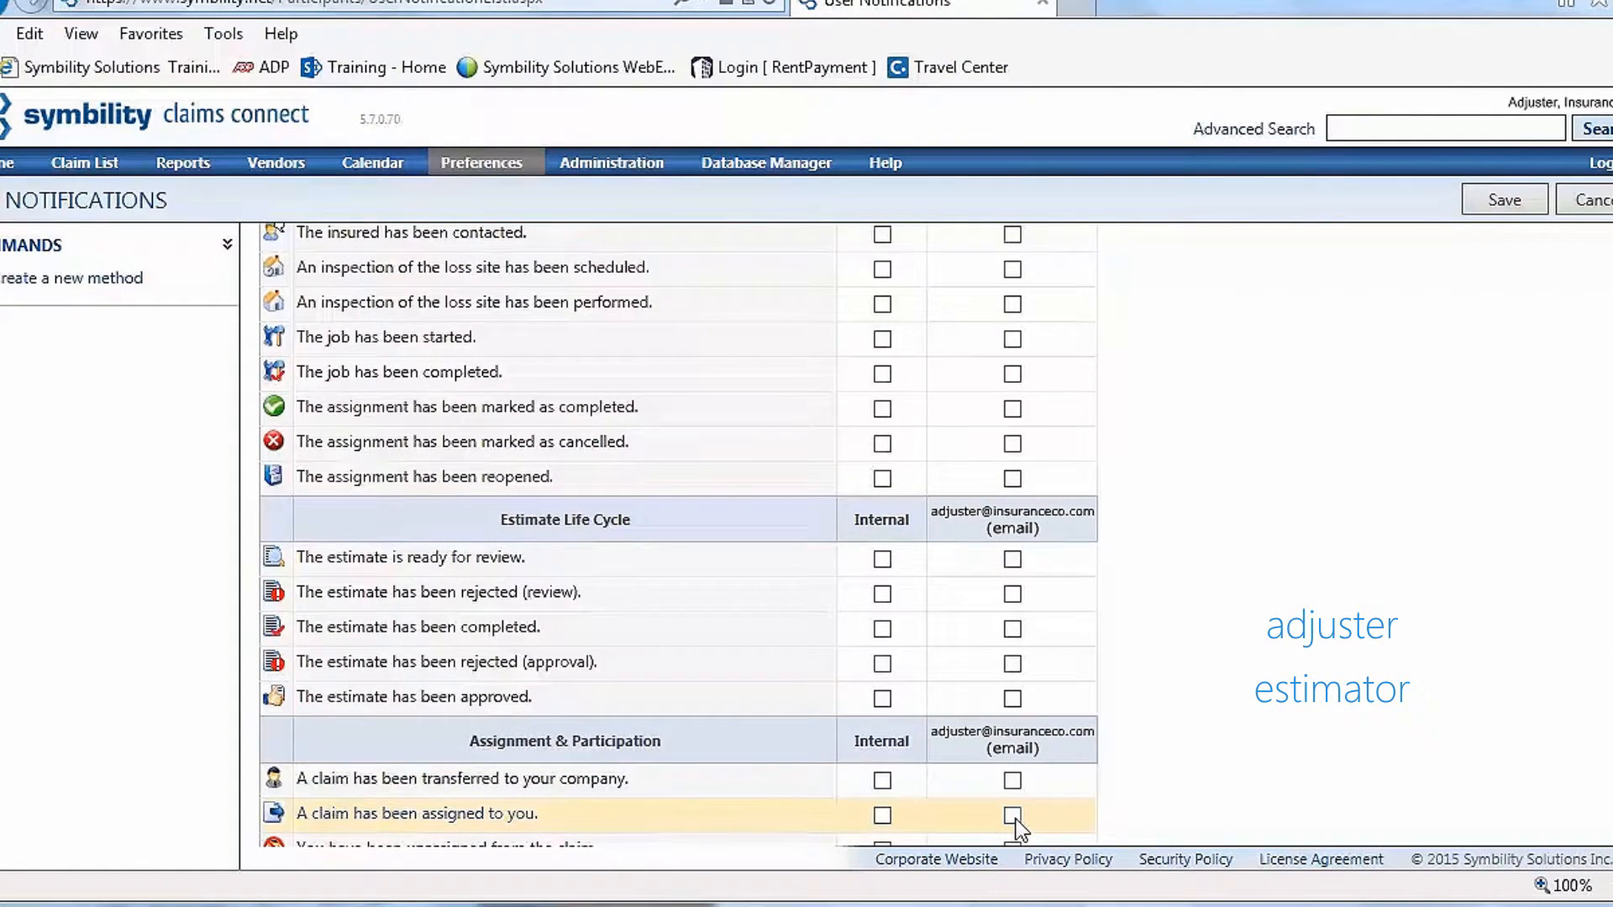
pyautogui.click(1011, 817)
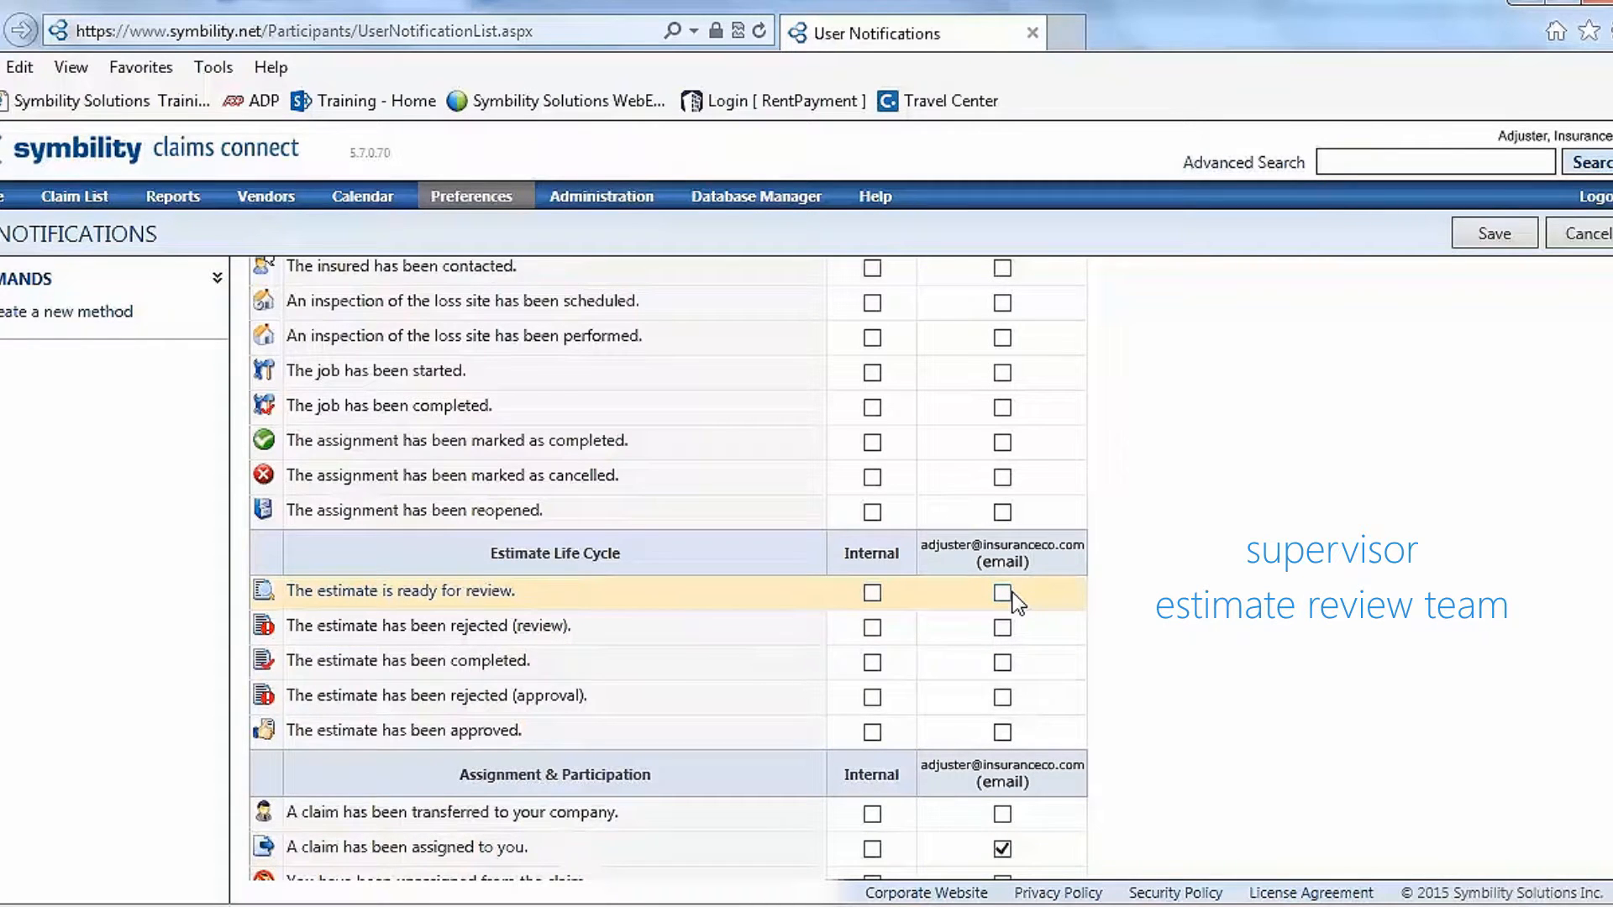
pyautogui.click(1003, 594)
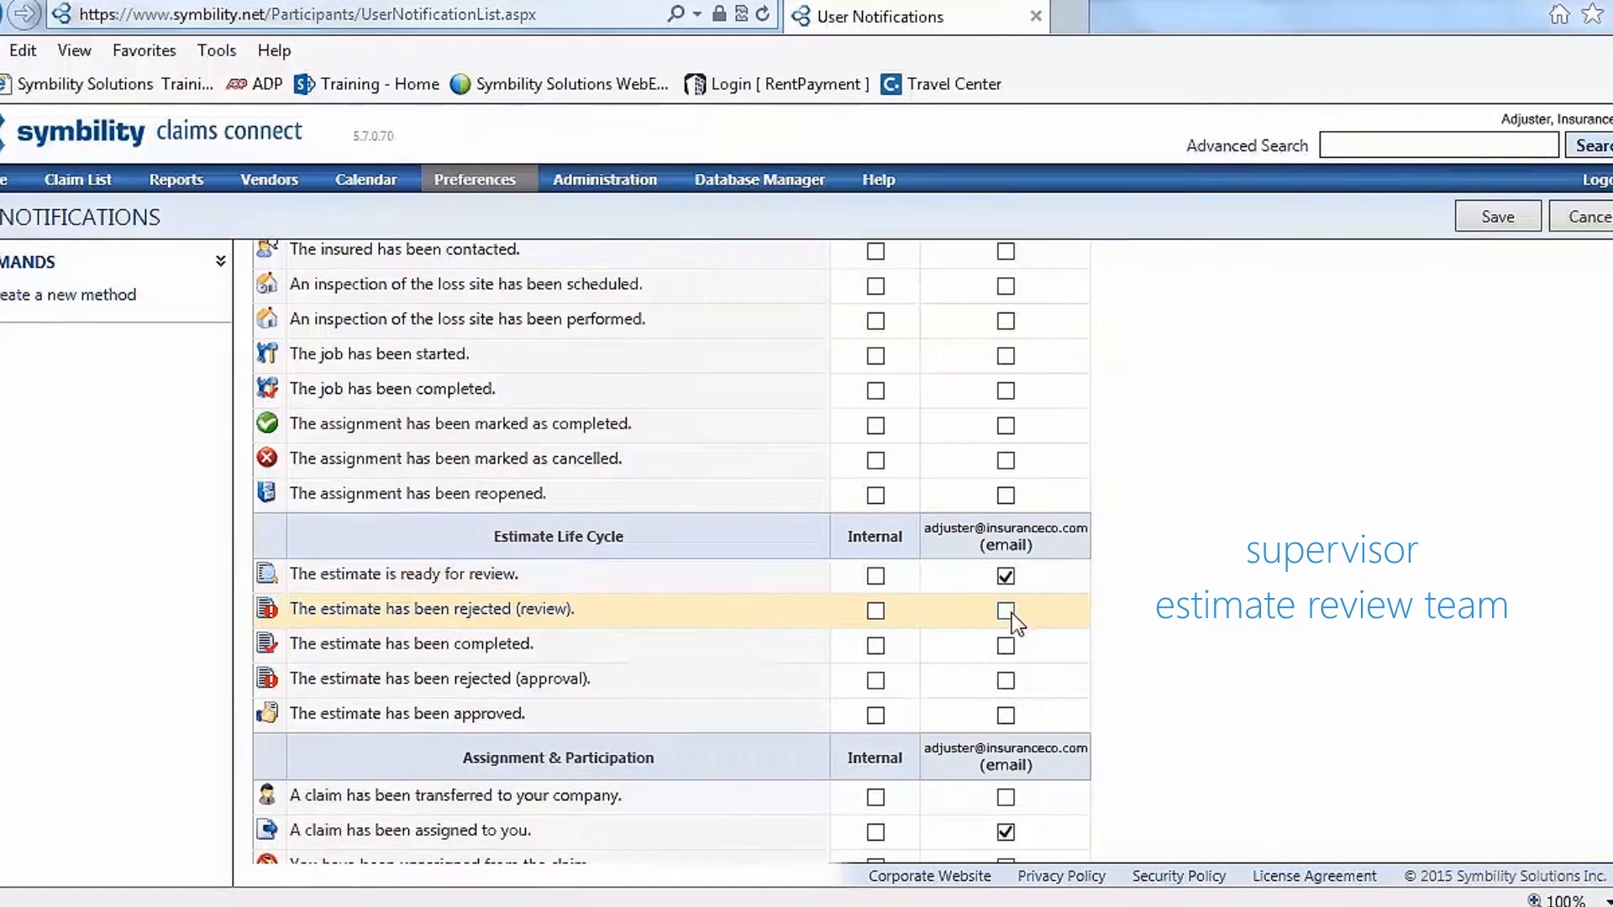
pyautogui.click(1004, 645)
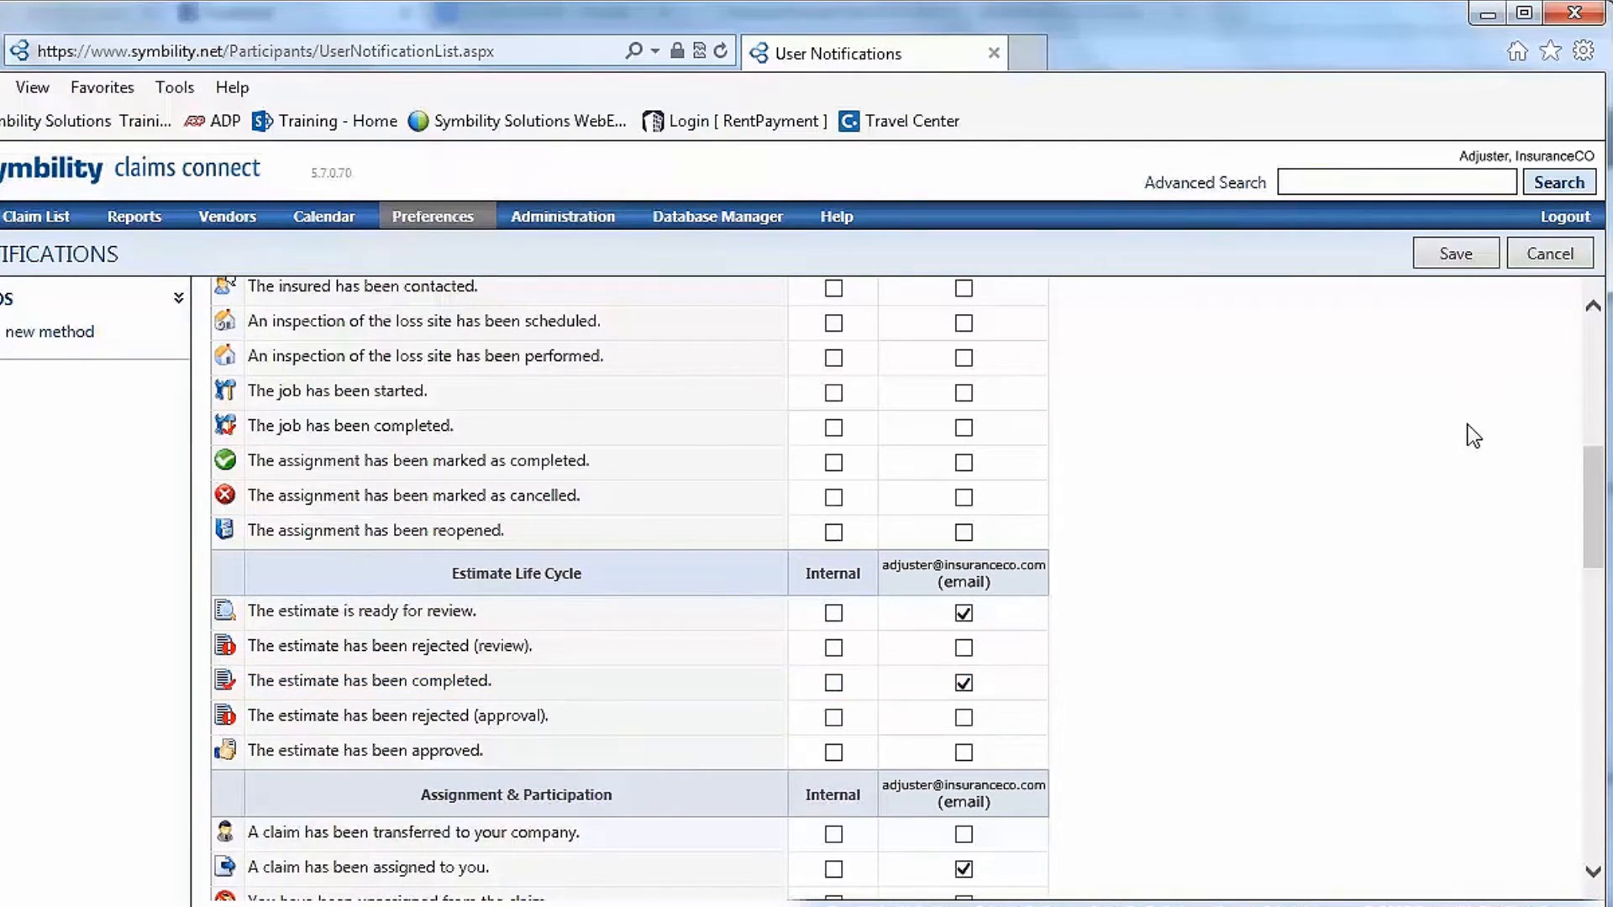
# - Save the notification preferences with the new e-mail method and subscriptions
pyautogui.click(1455, 254)
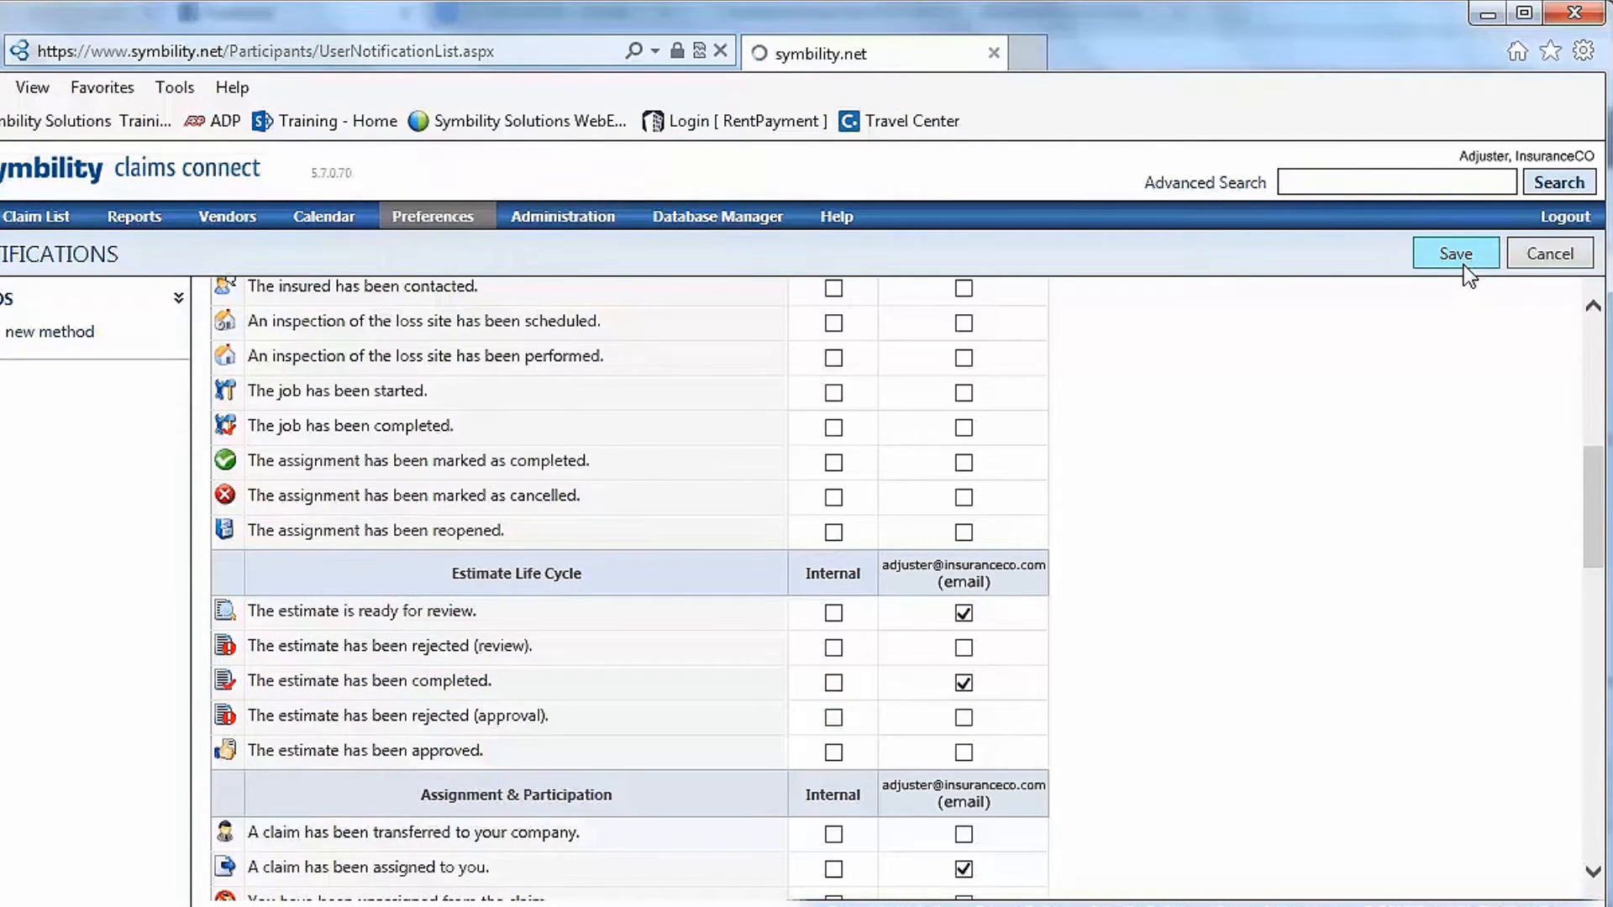
pyautogui.click(1455, 254)
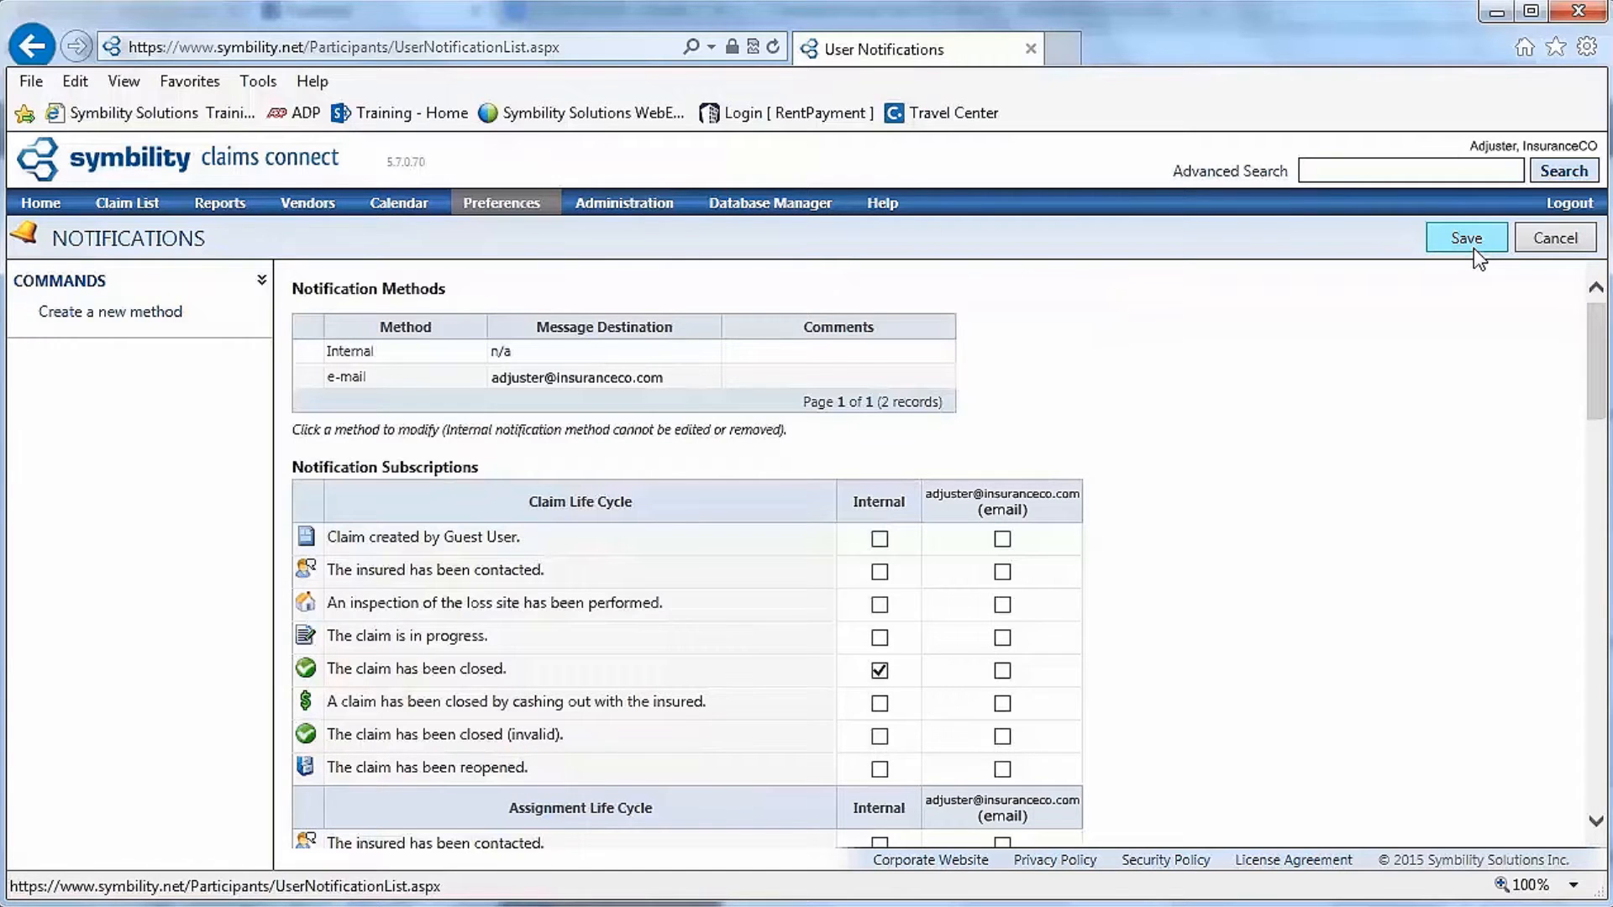
pyautogui.click(1466, 237)
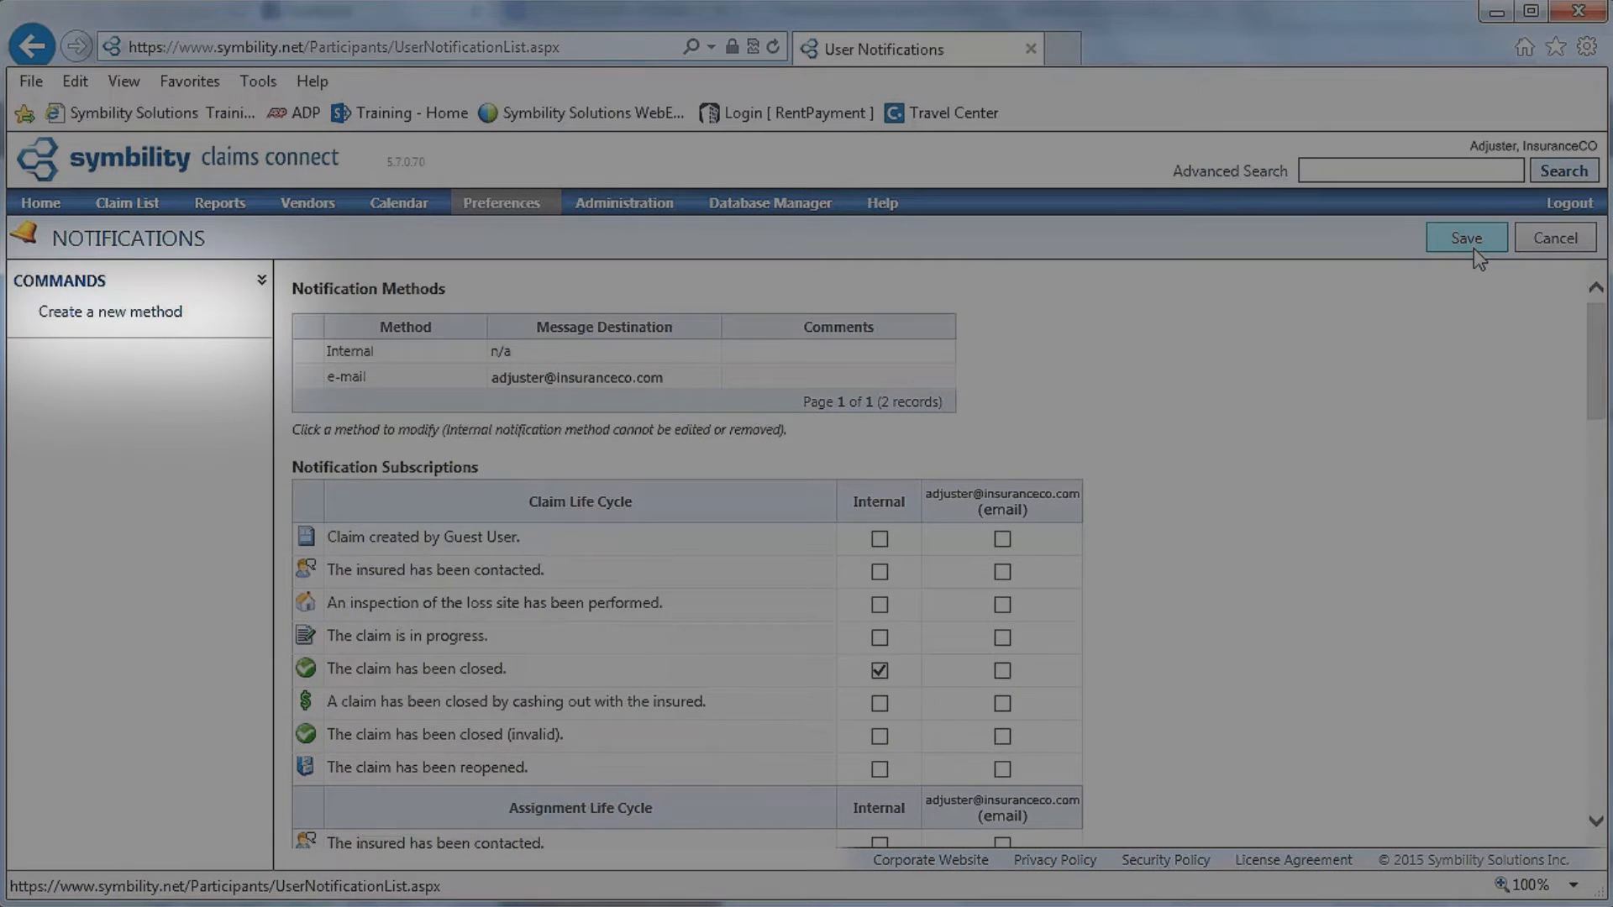